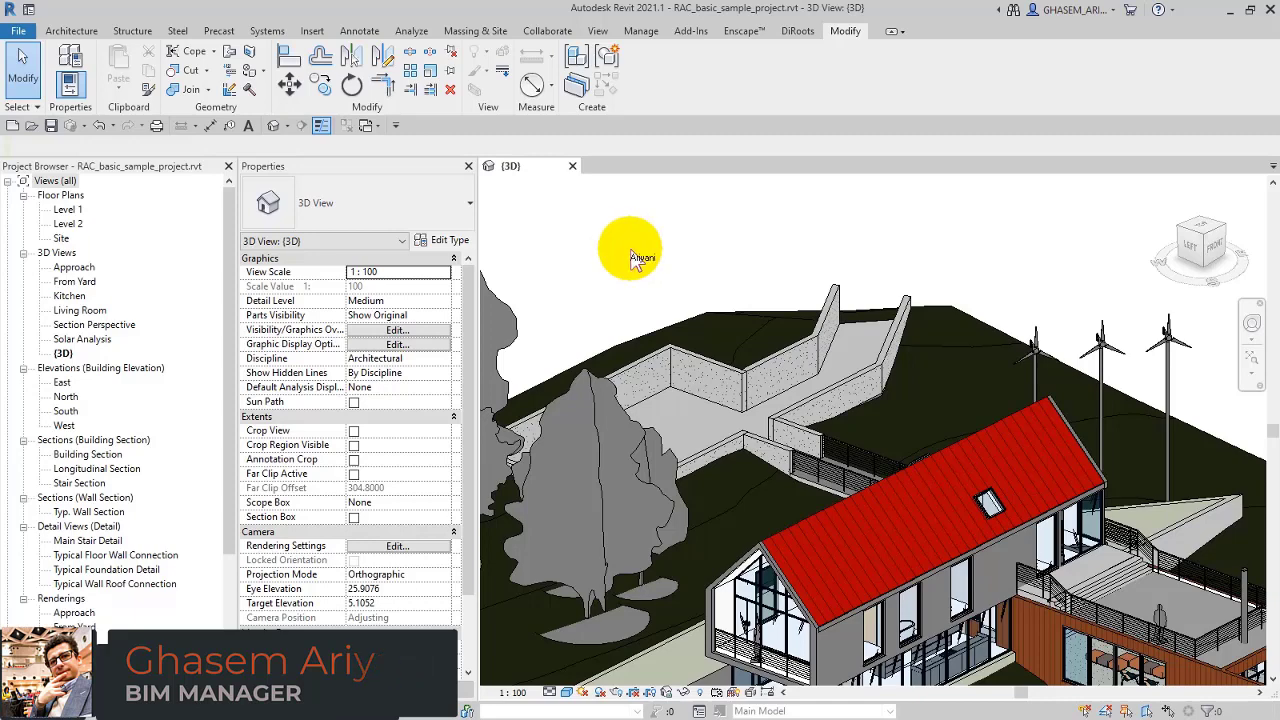
mouse_move(752, 264)
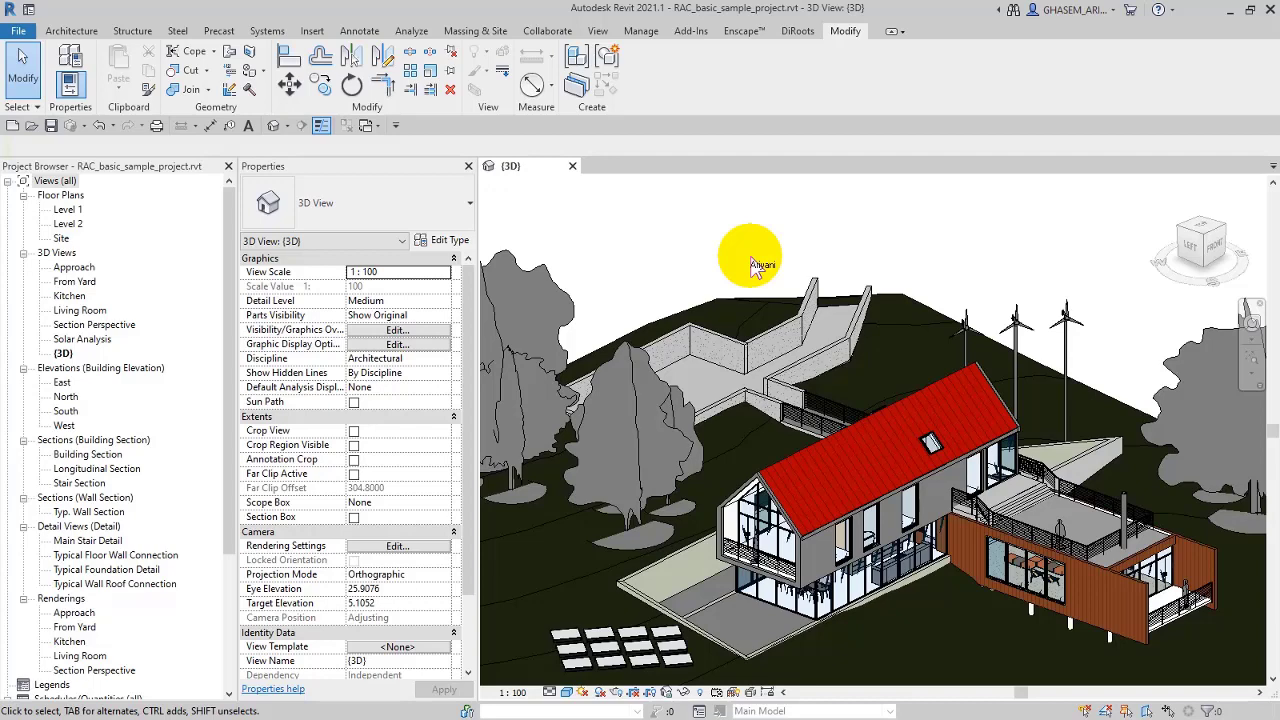
Step: Launch Dynamo from Revit's Manage ribbon over the open house project
click(640, 30)
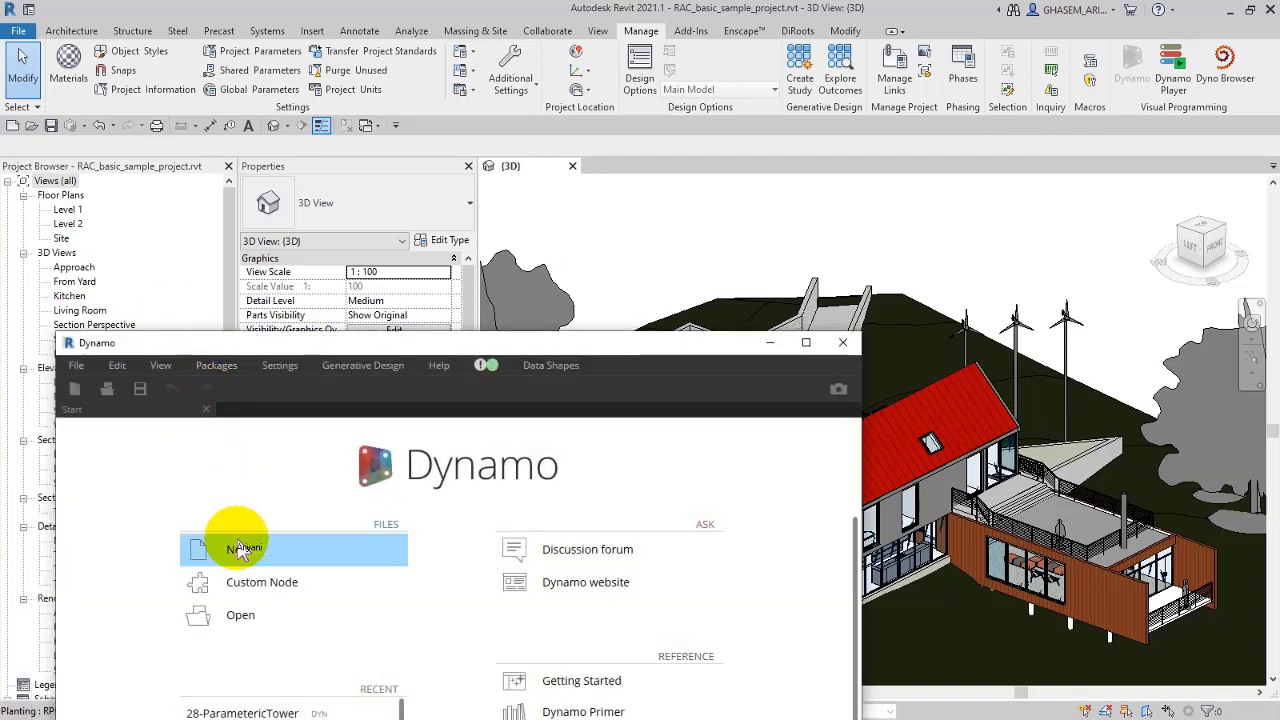
Step: Start a new blank Home workspace from the Dynamo start page
click(244, 548)
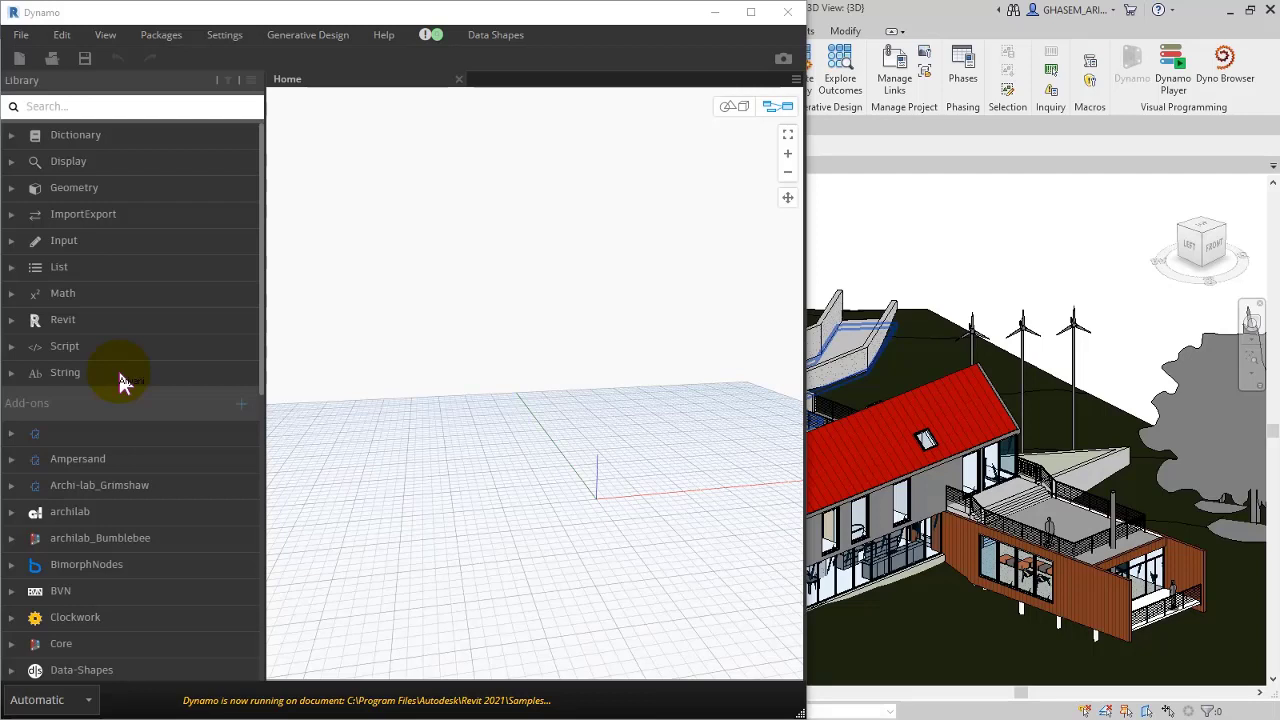
mouse_move(90, 320)
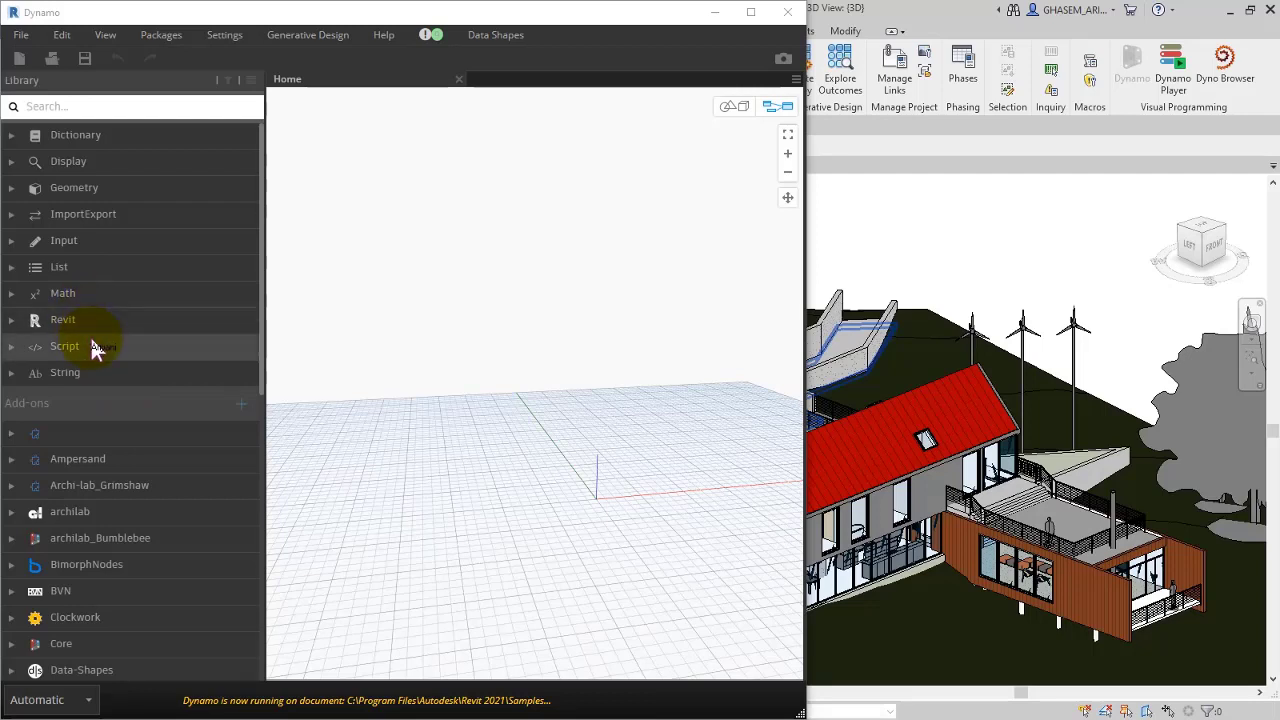
mouse_move(100, 348)
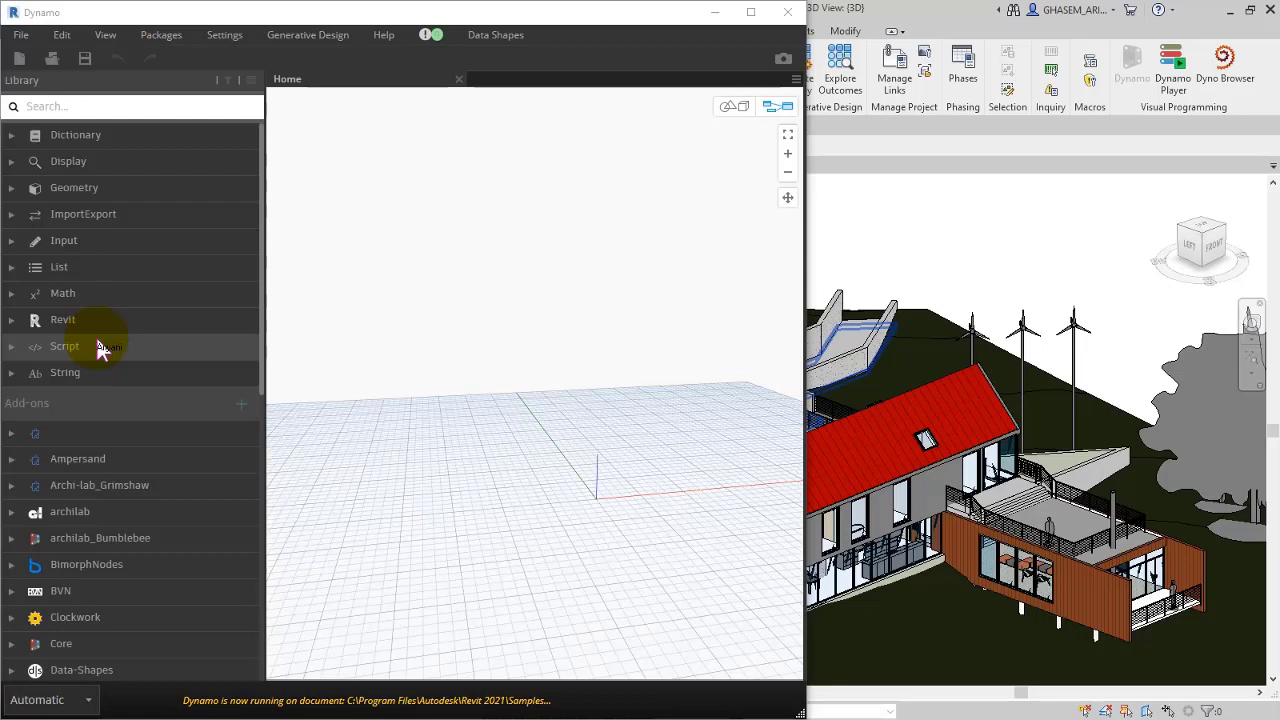
mouse_move(204, 278)
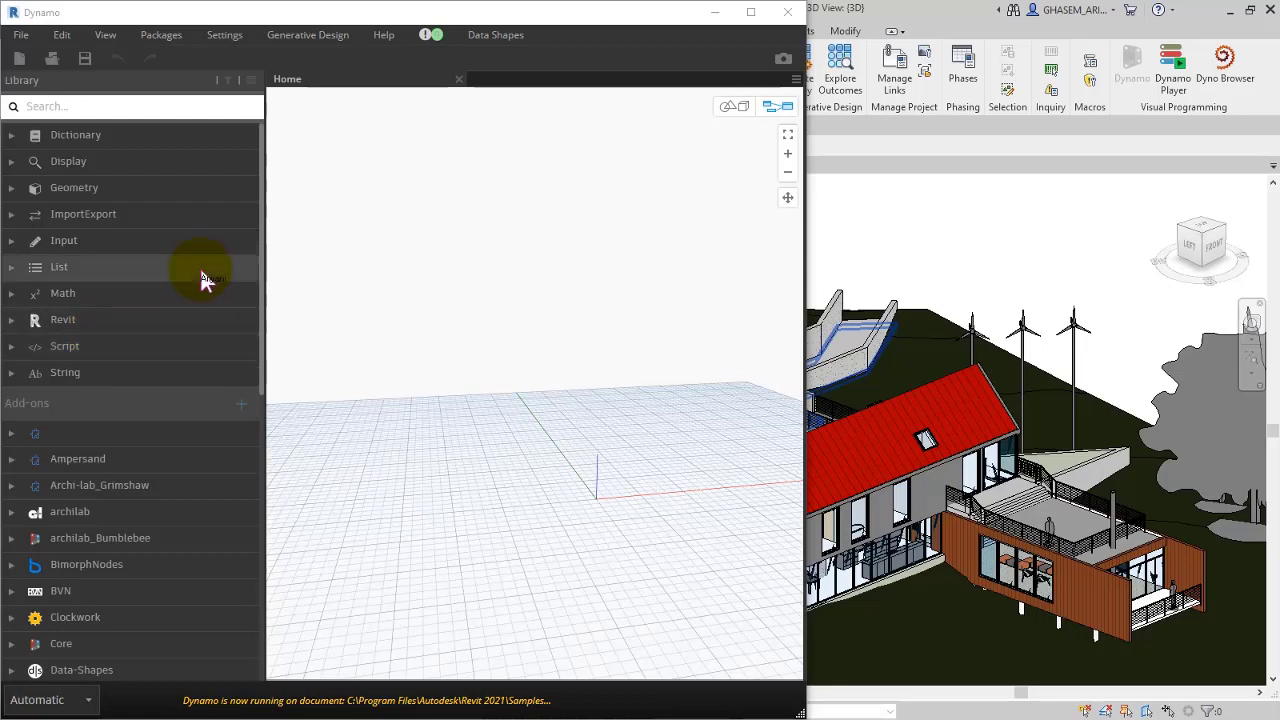
mouse_move(124, 356)
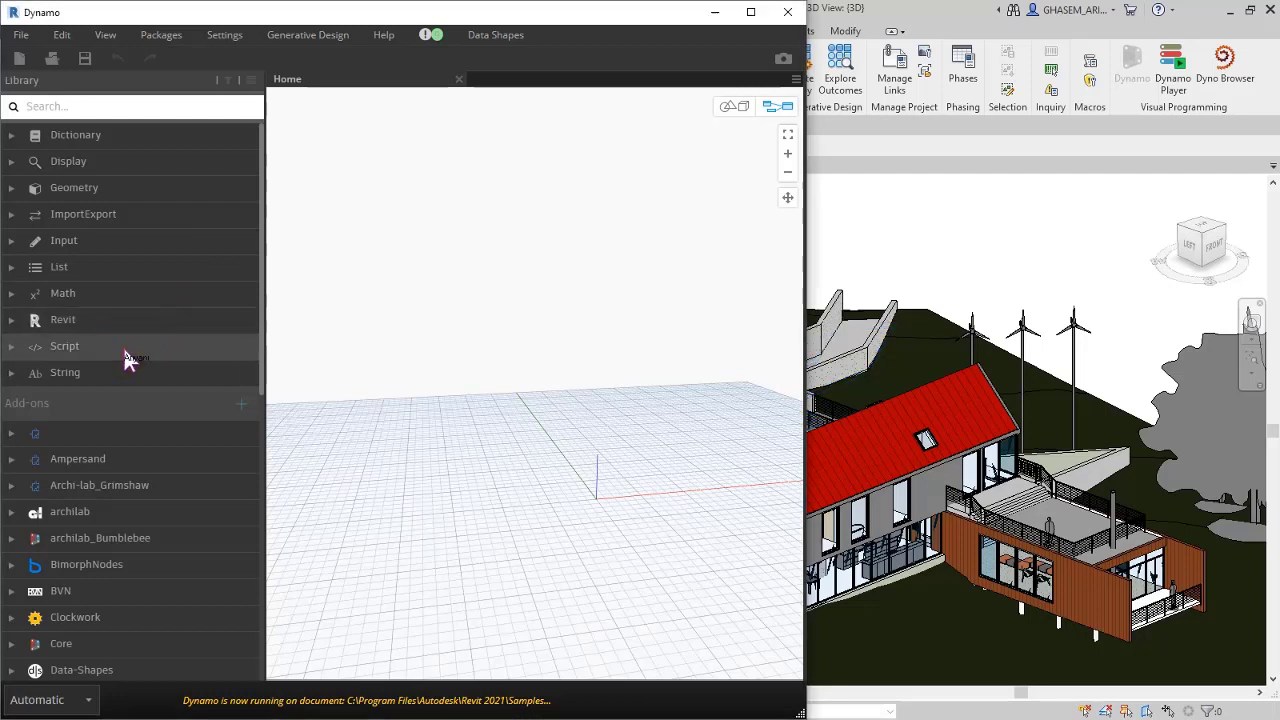
Step: Add a Code Block from Script > Editor containing the variable TEST, plus a Watch node
click(64, 344)
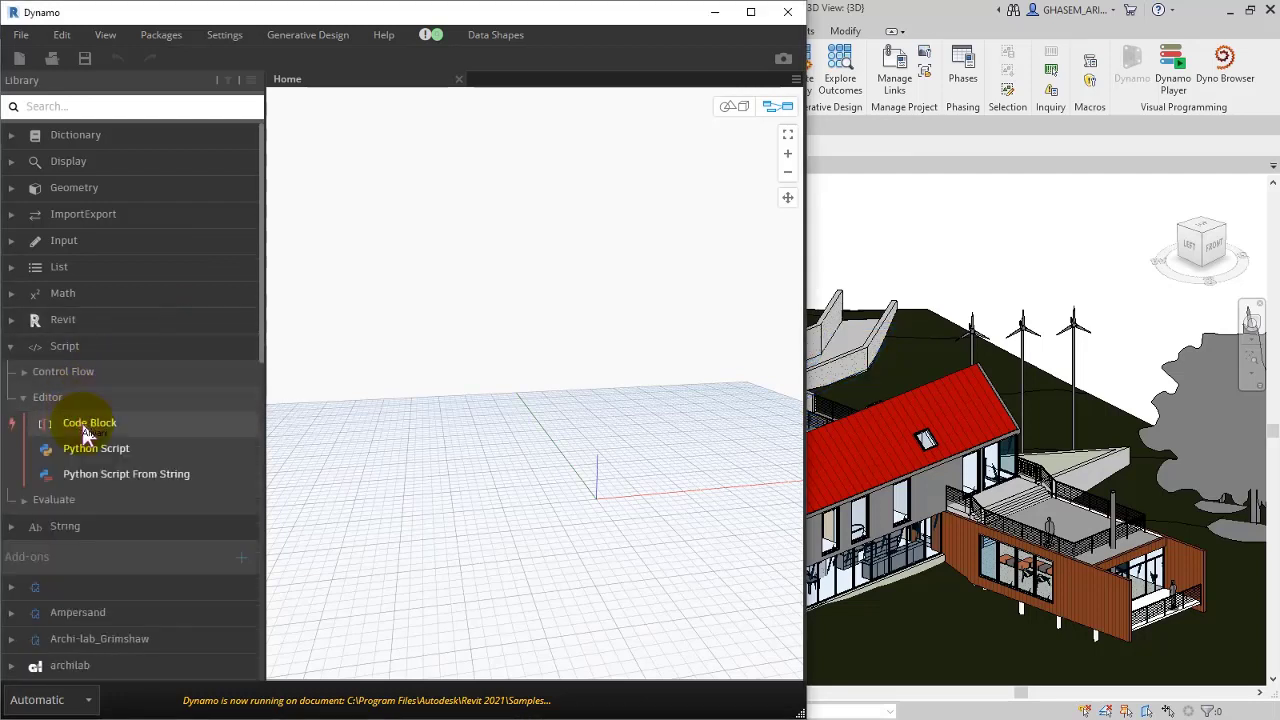
mouse_move(88, 428)
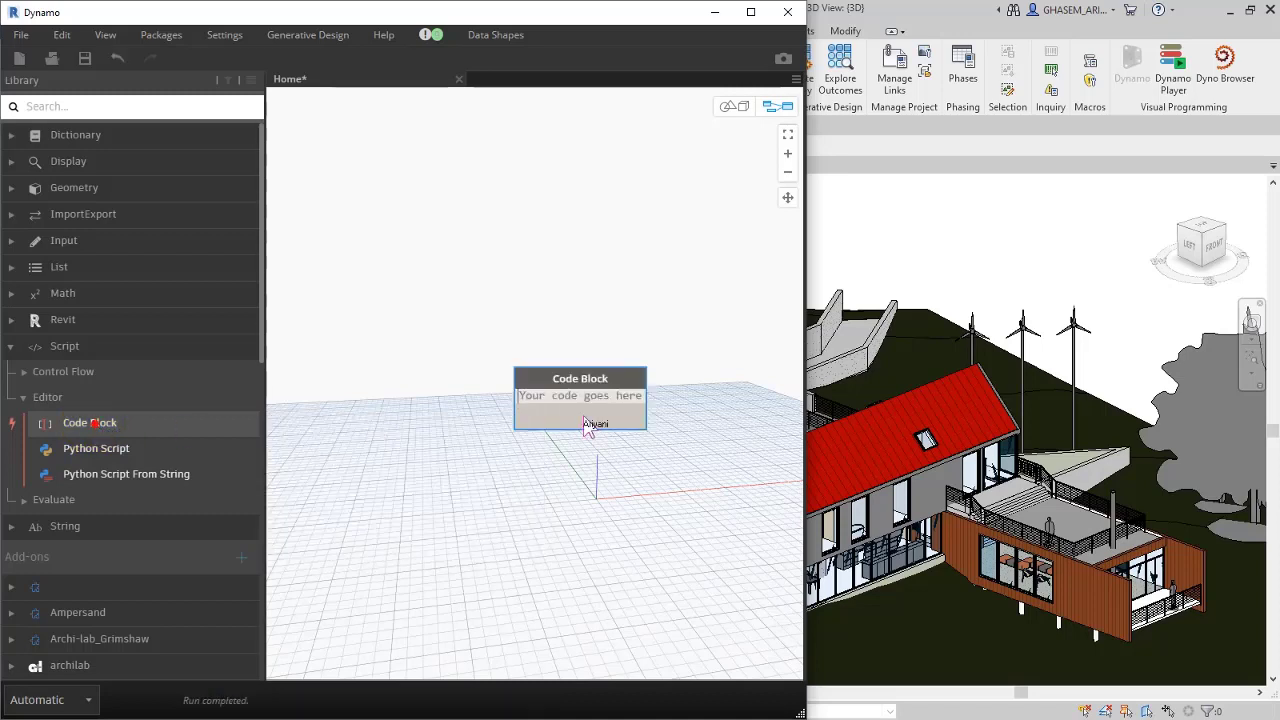
drag(580, 396, 500, 356)
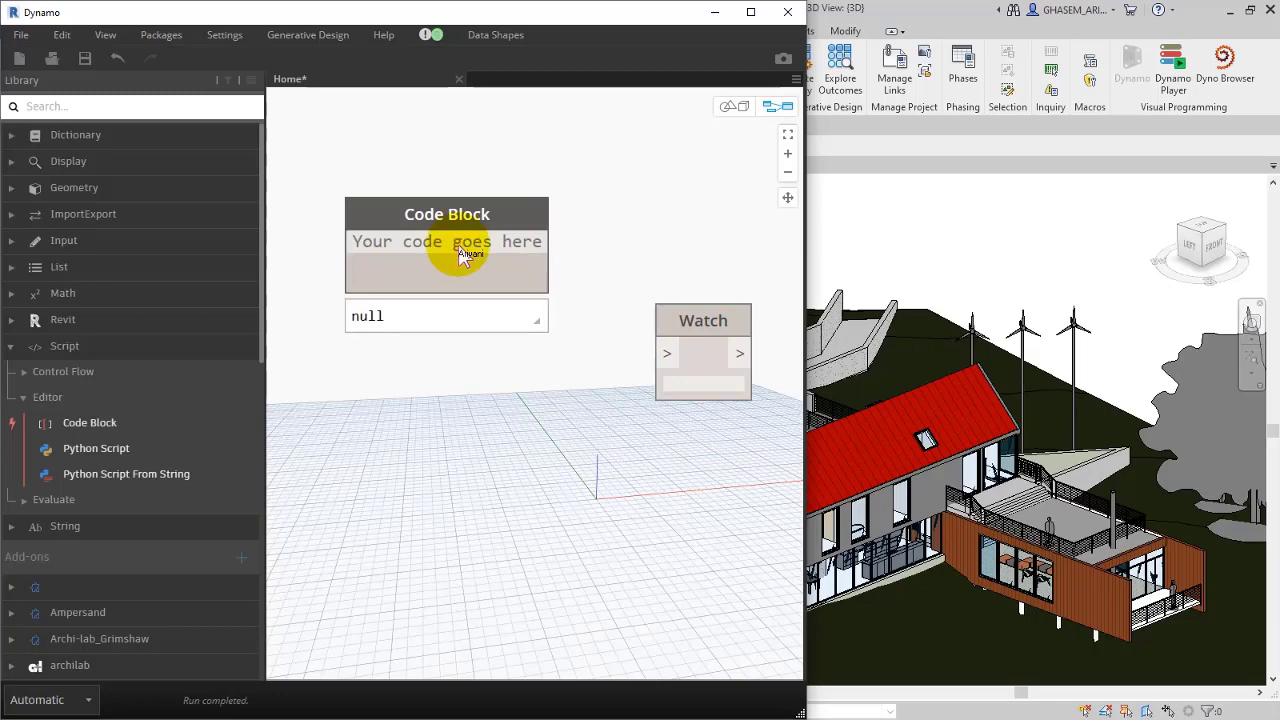
text(TEST;)
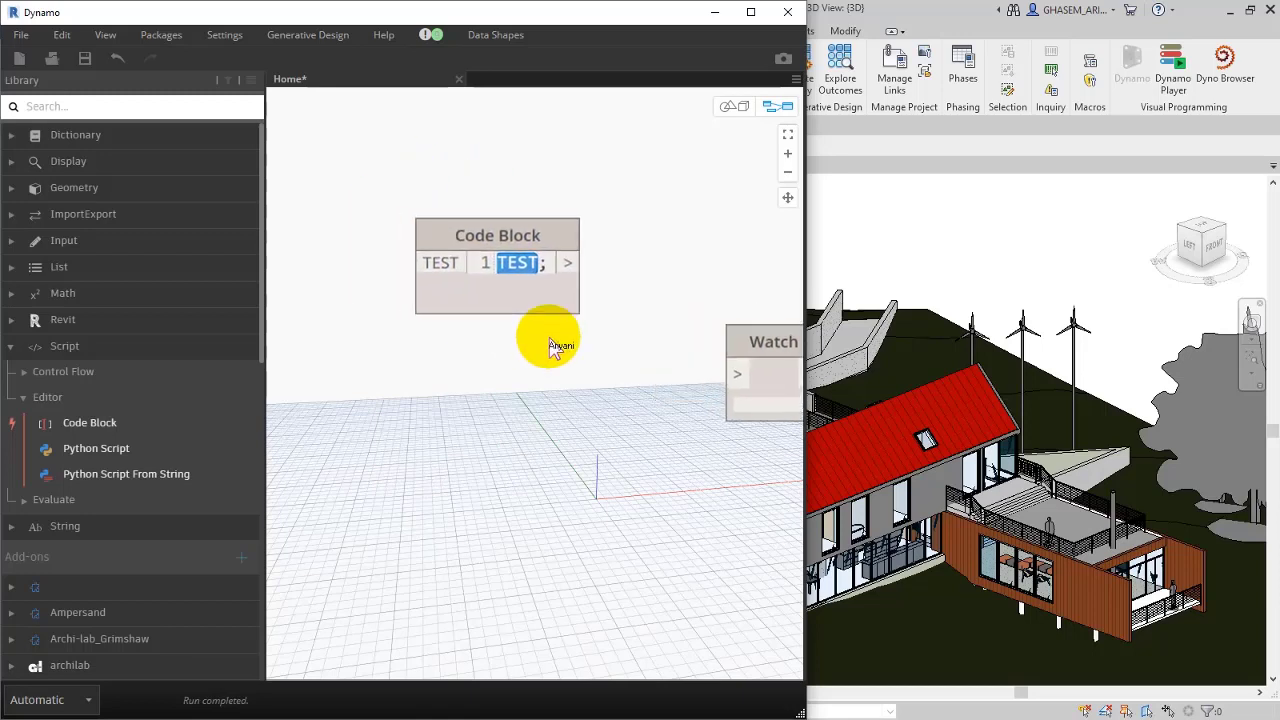
mouse_move(348, 282)
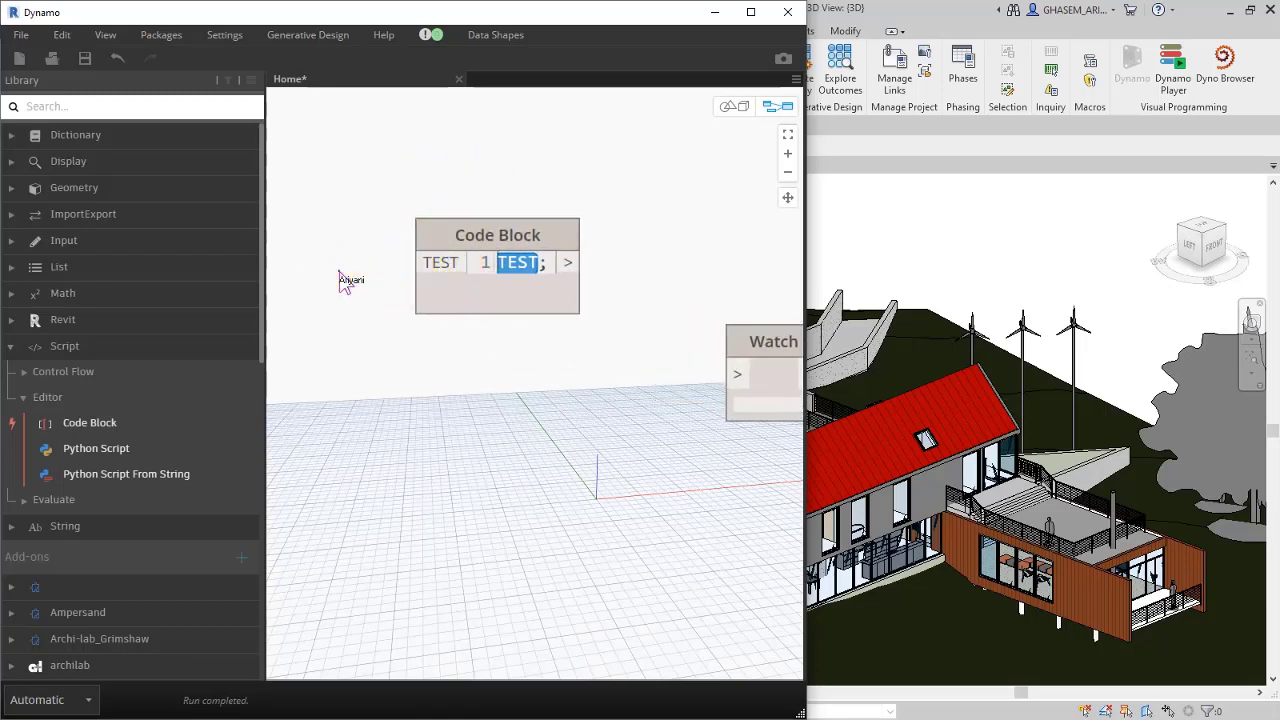
Step: Add a Number Slider via canvas search and show the Code Block's quoted Persian string in Watch
right_click(344, 282)
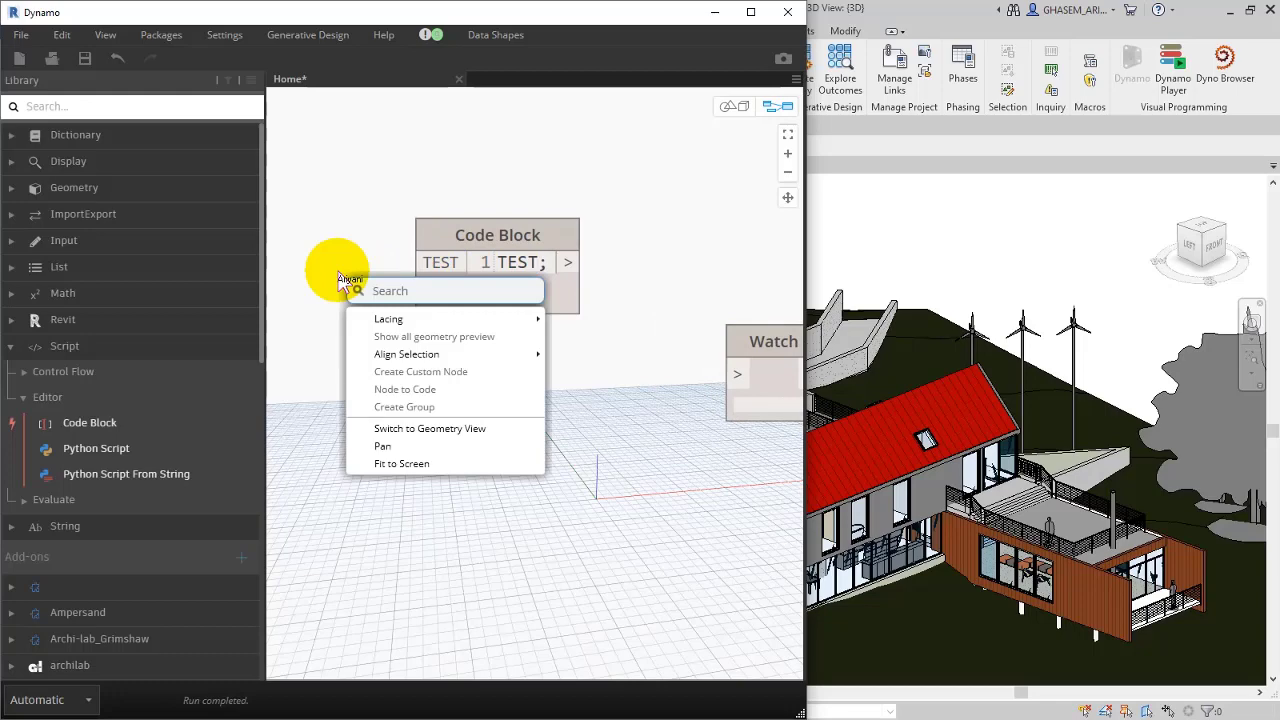
text(Slide)
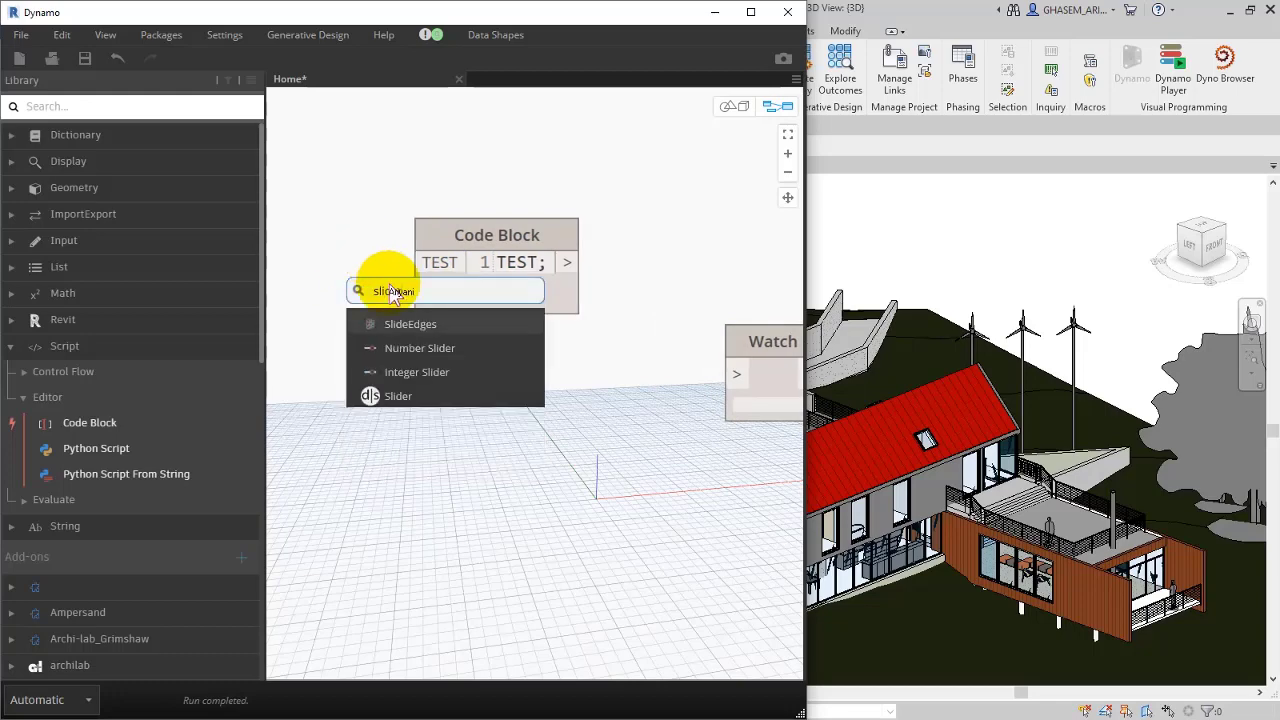
click(420, 348)
text("آموزش داینامو توسط تیم ایران-بیم";)
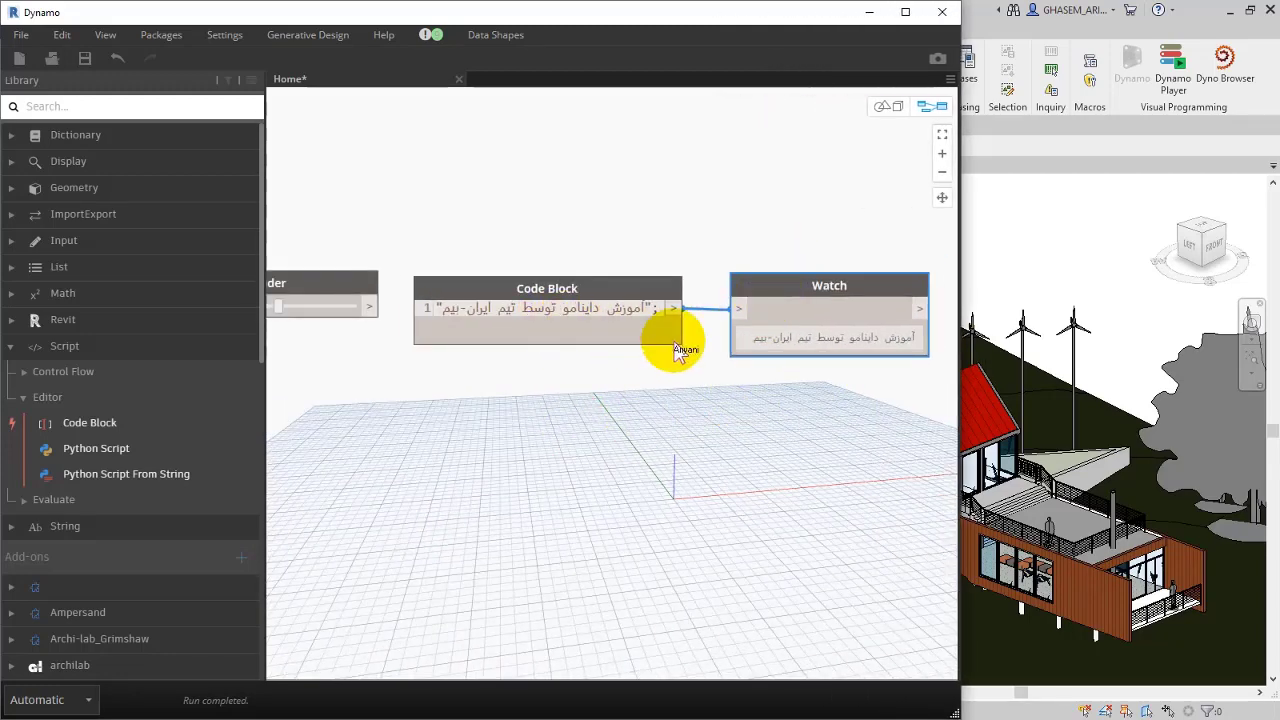
drag(680, 350, 570, 360)
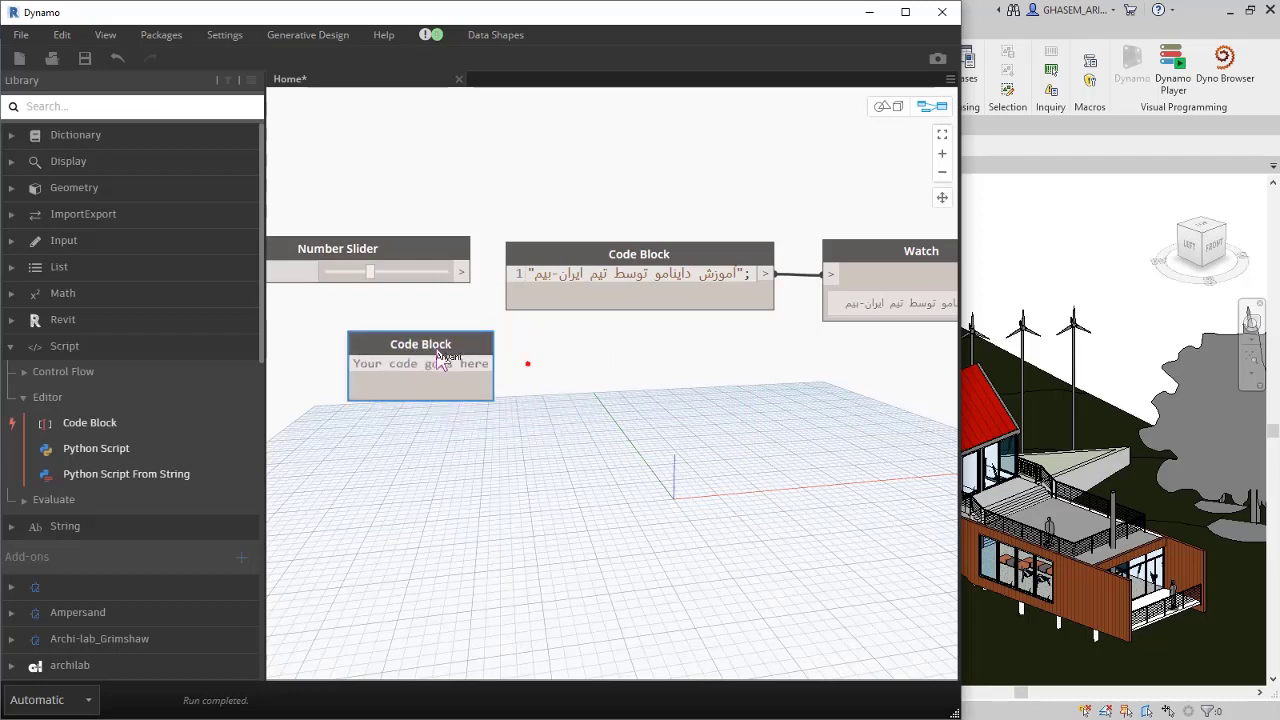
Step: Make a Code Block generate the range 0..100..#10 and list it in a Watch
click(424, 370)
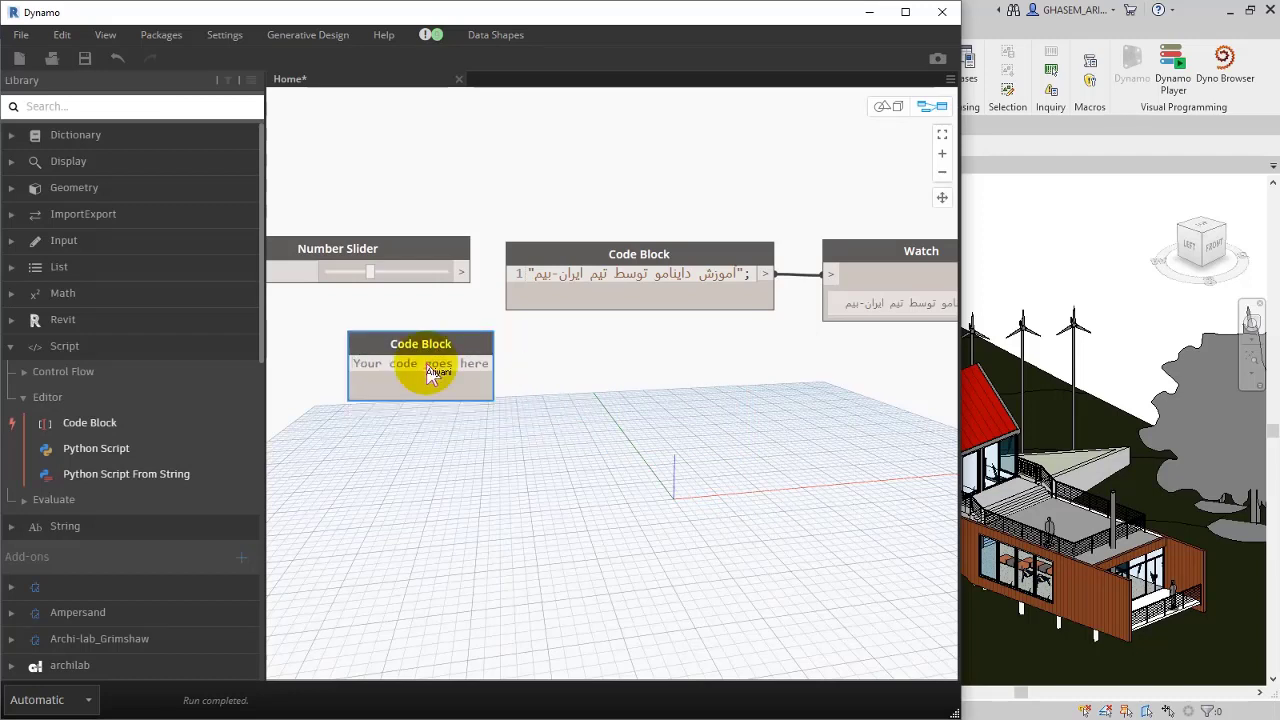
text(0..100..#10;)
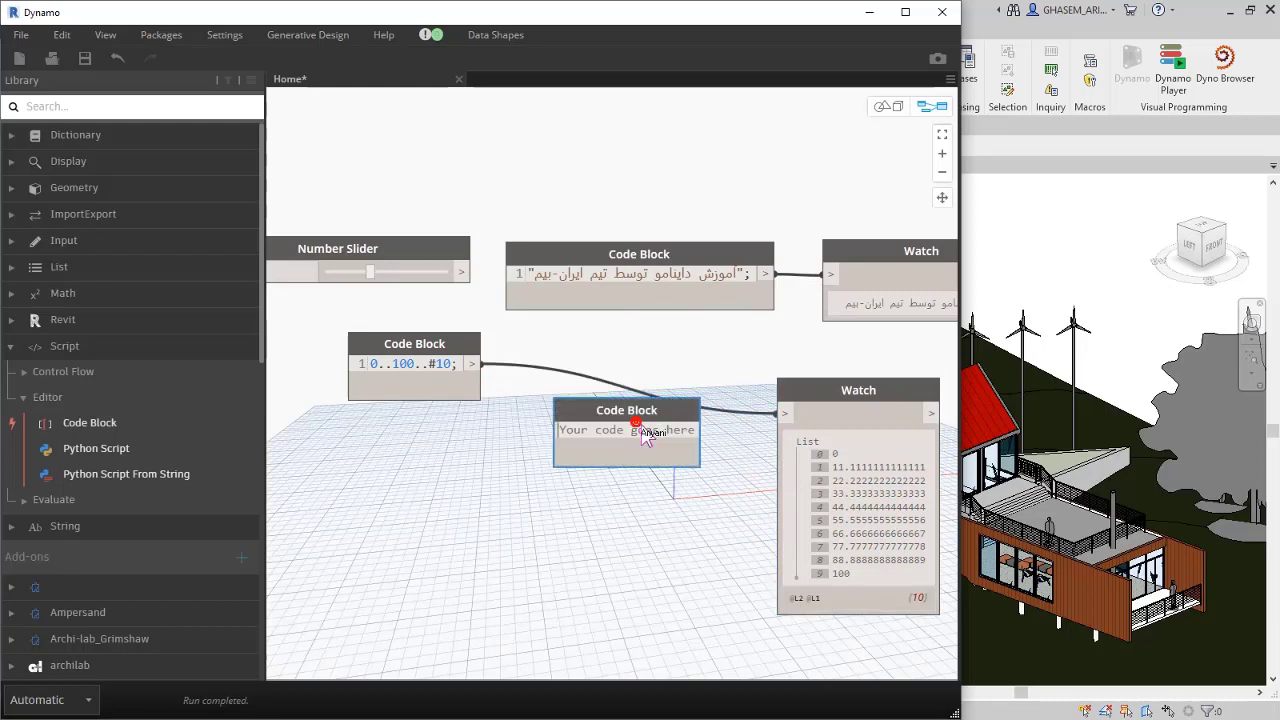
Step: Add a Code Block TEST[2..5] fed by the range to pick items 2 to 5
click(626, 432)
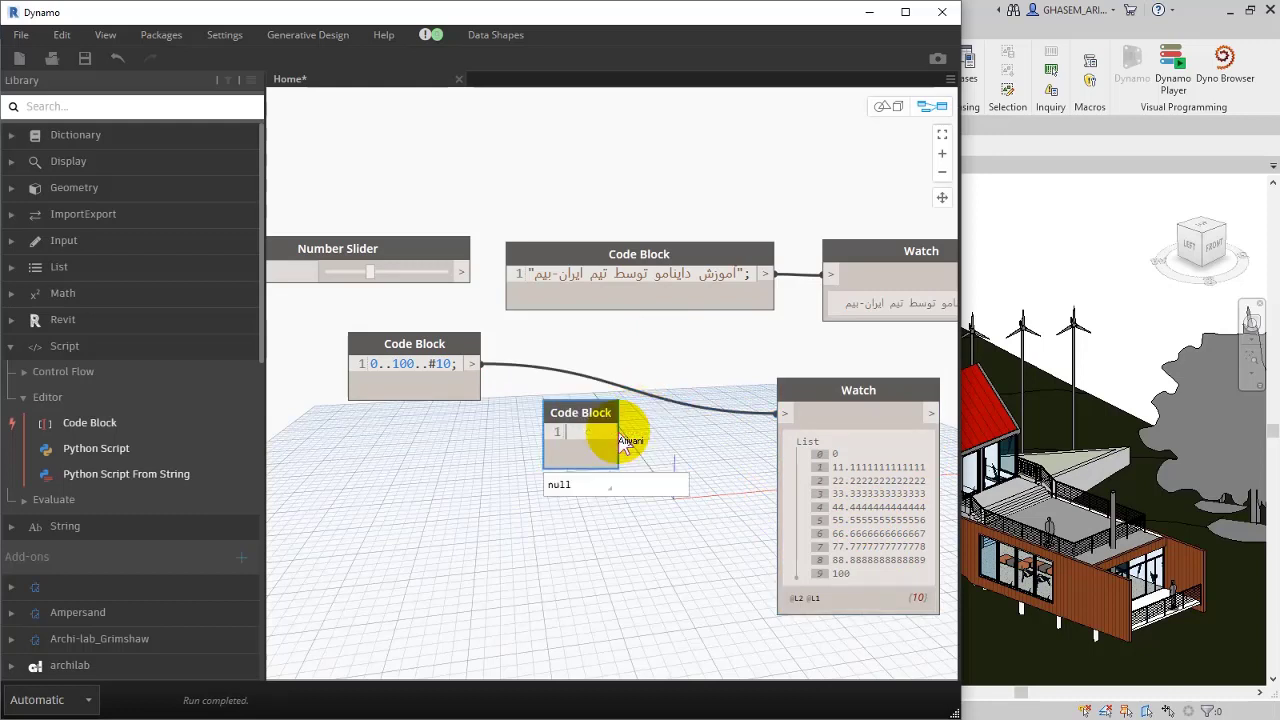
text(TEST[)
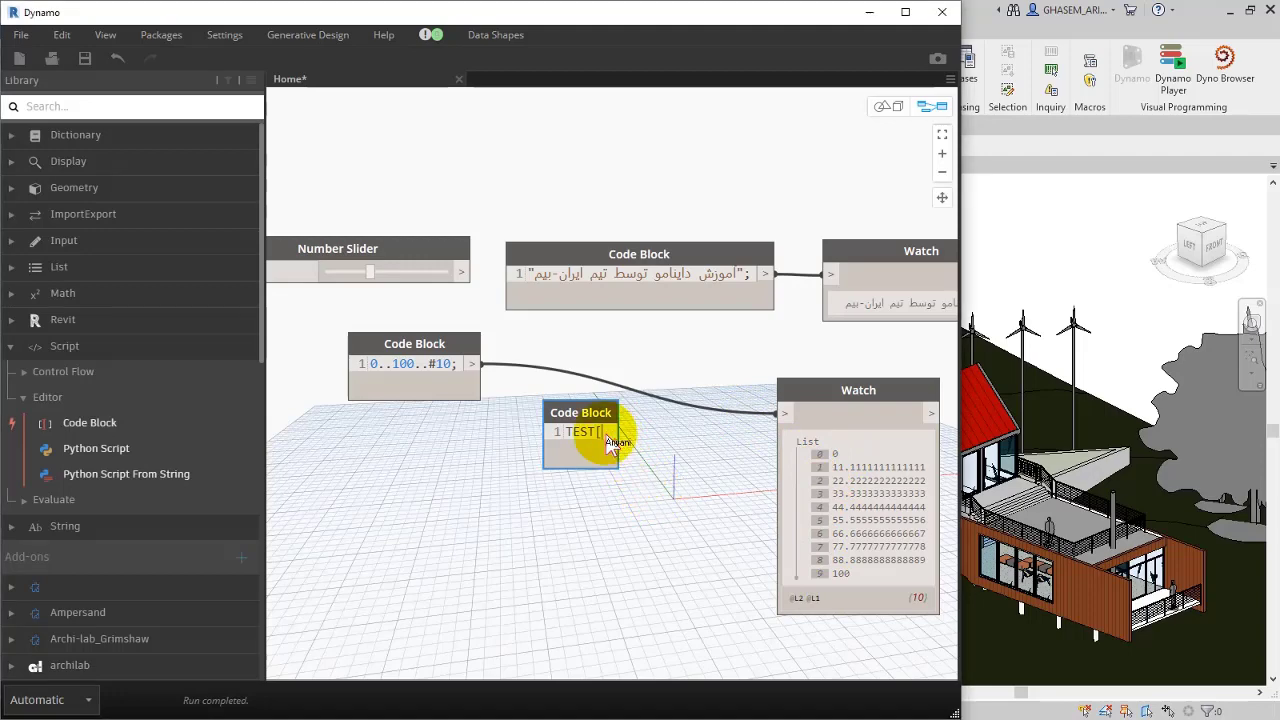
text(2)
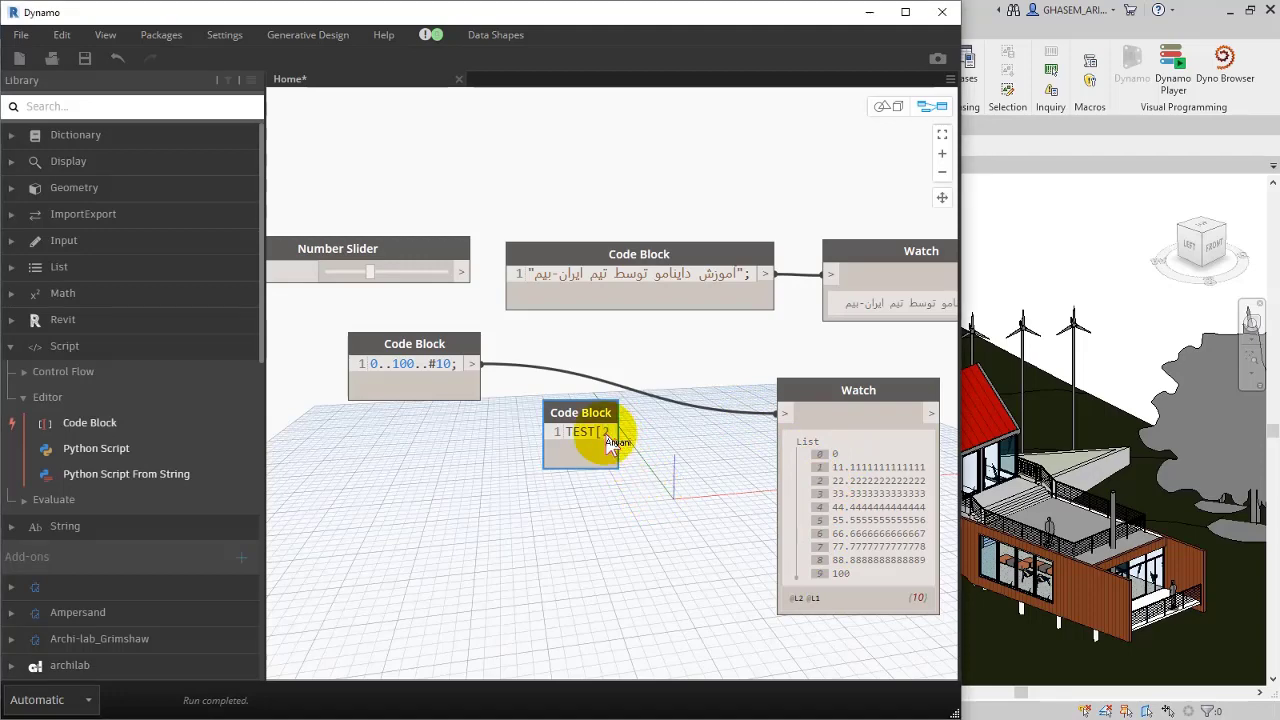
drag(610, 444, 496, 378)
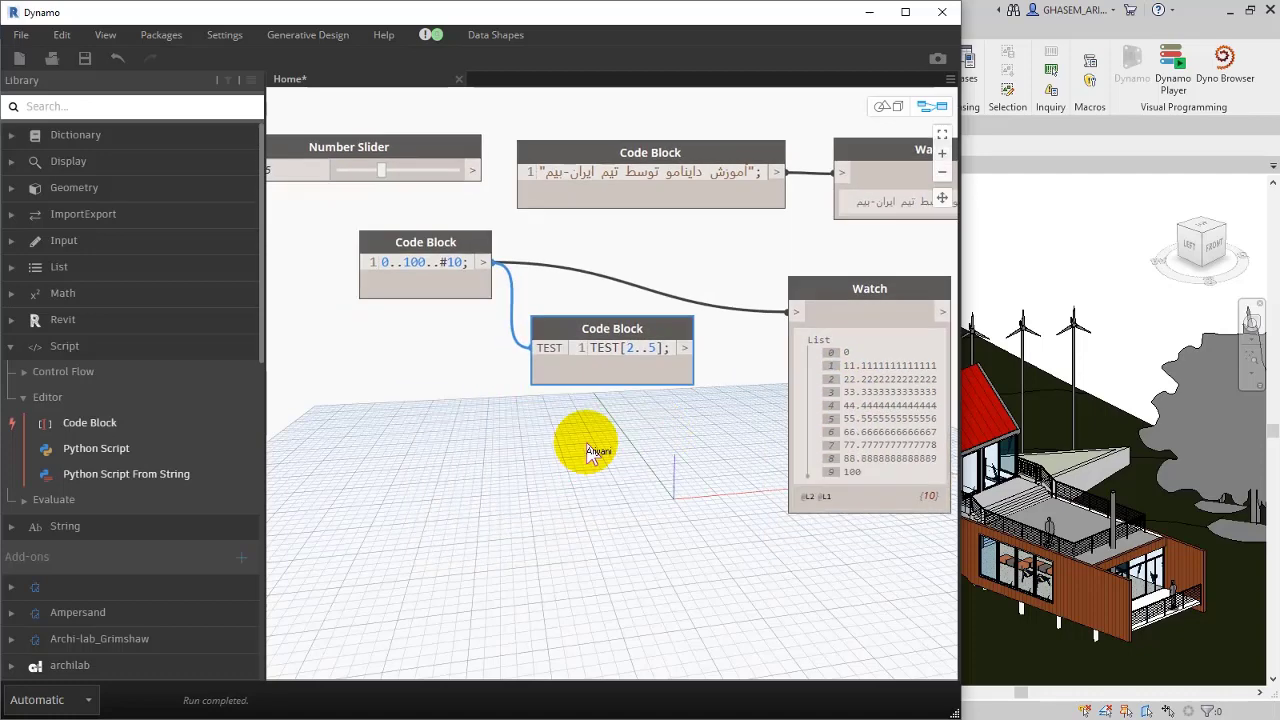
Step: Create Code Blocks 3.45;, 22*17.45; and 22/17.45;, wiring the division result 1.2607... to a Watch
drag(584, 450, 504, 472)
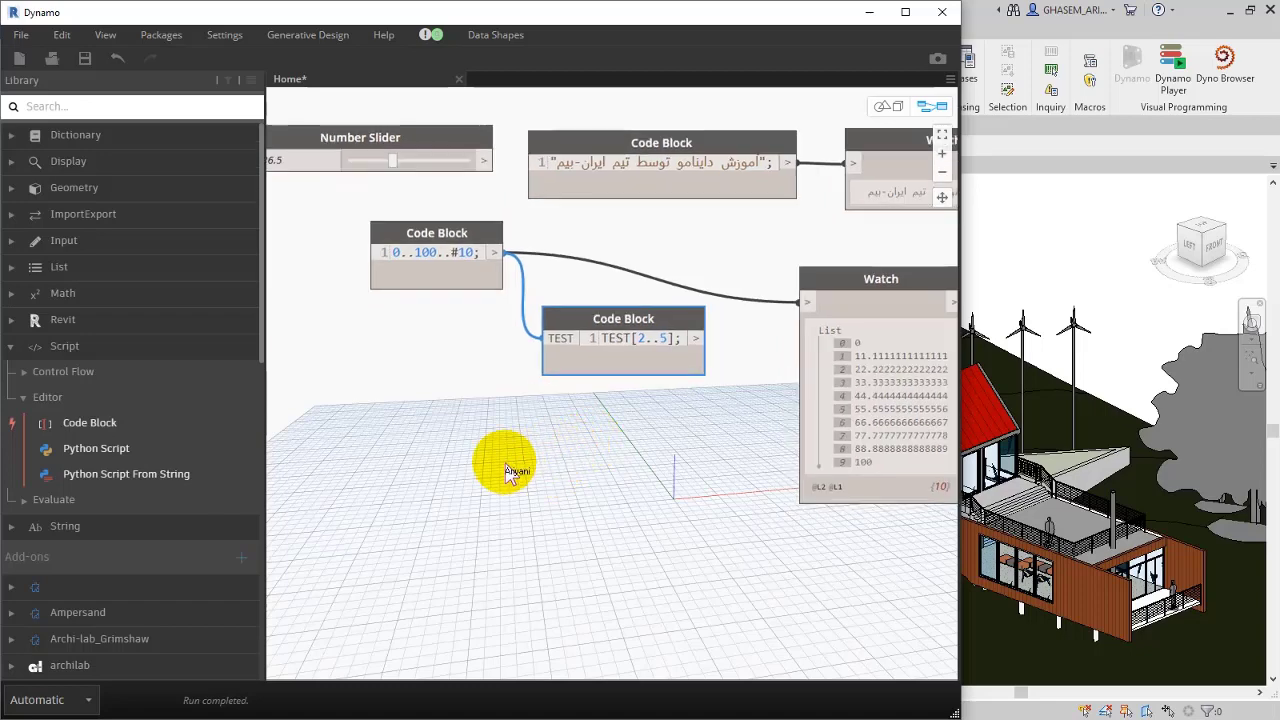
double_click(510, 468)
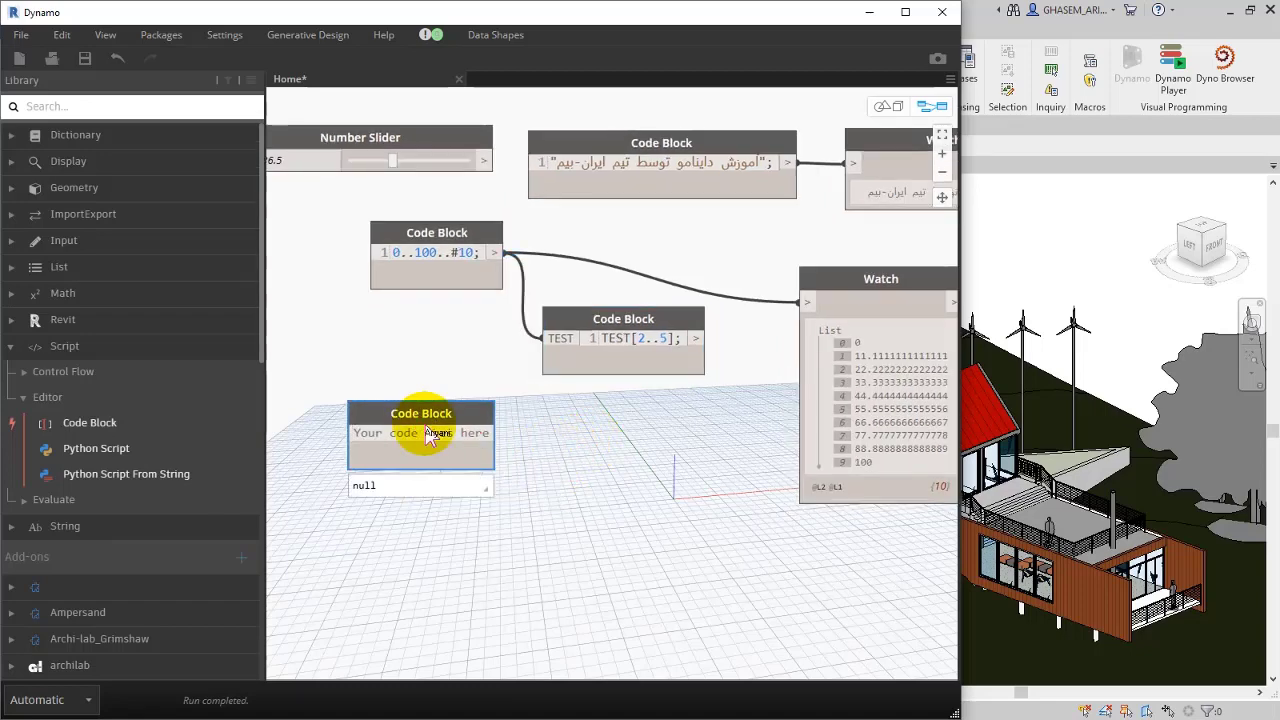
text(3.45;)
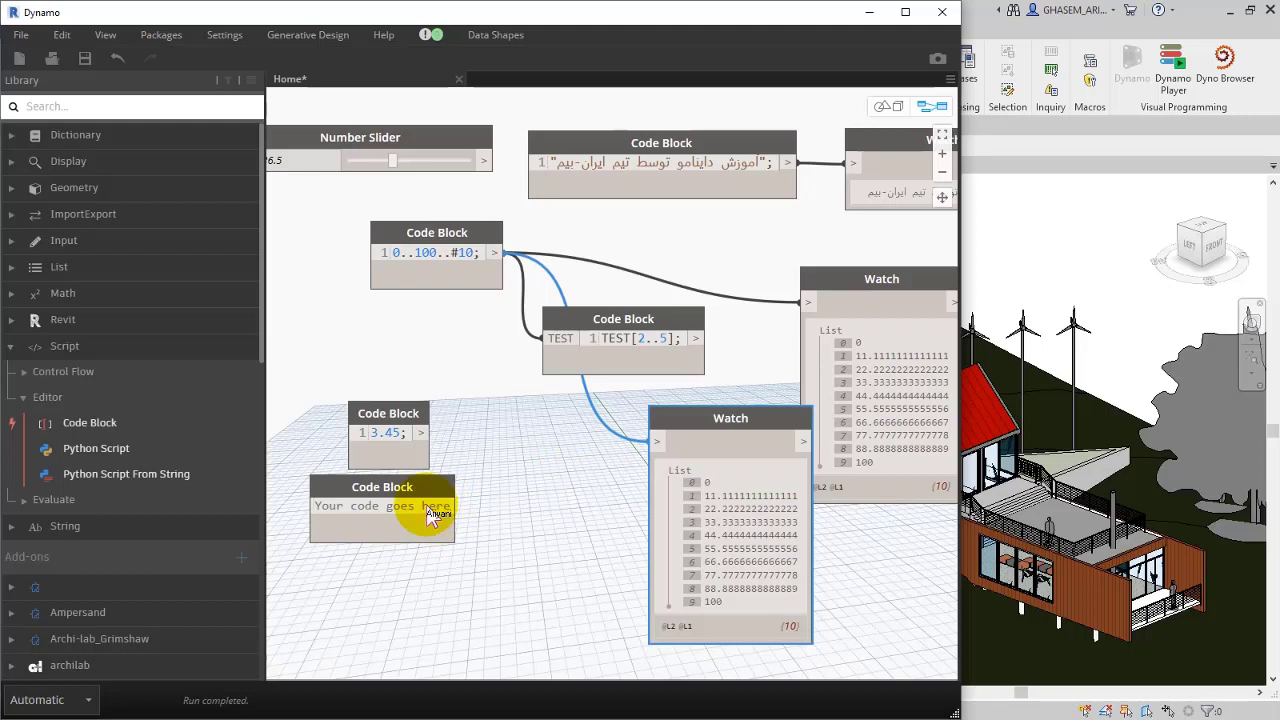
text(22")
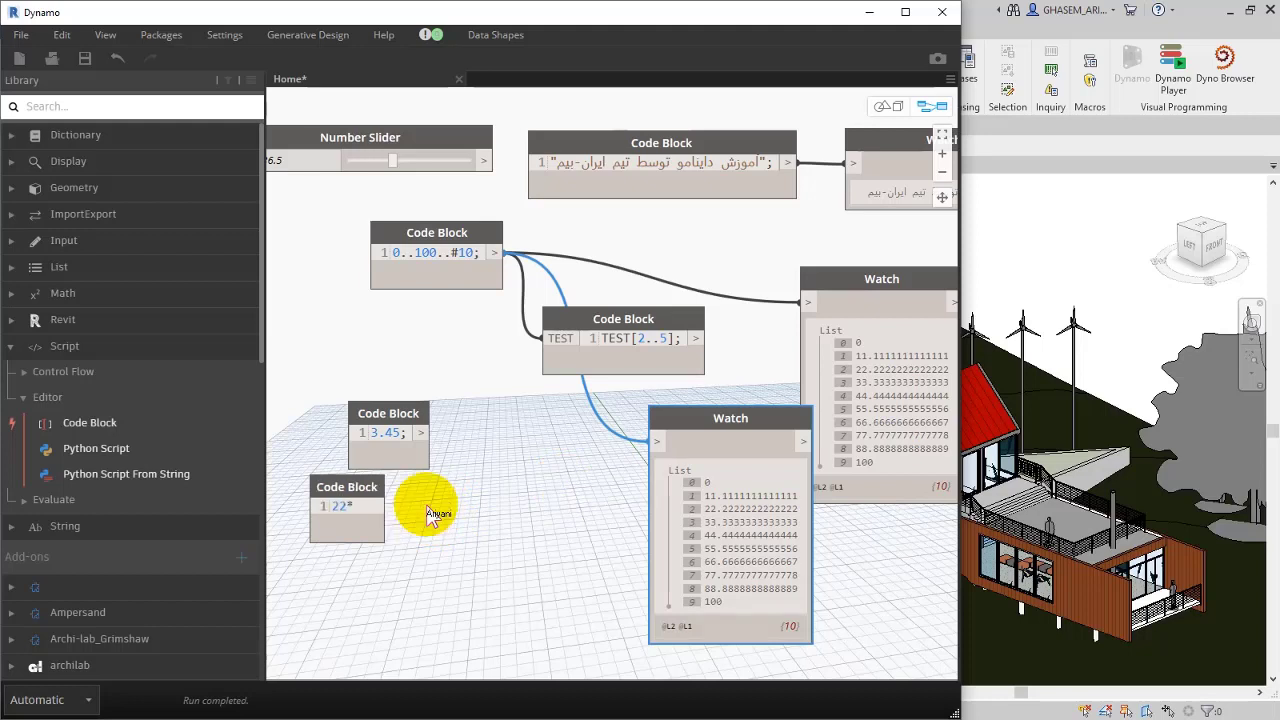
text(17.45;)
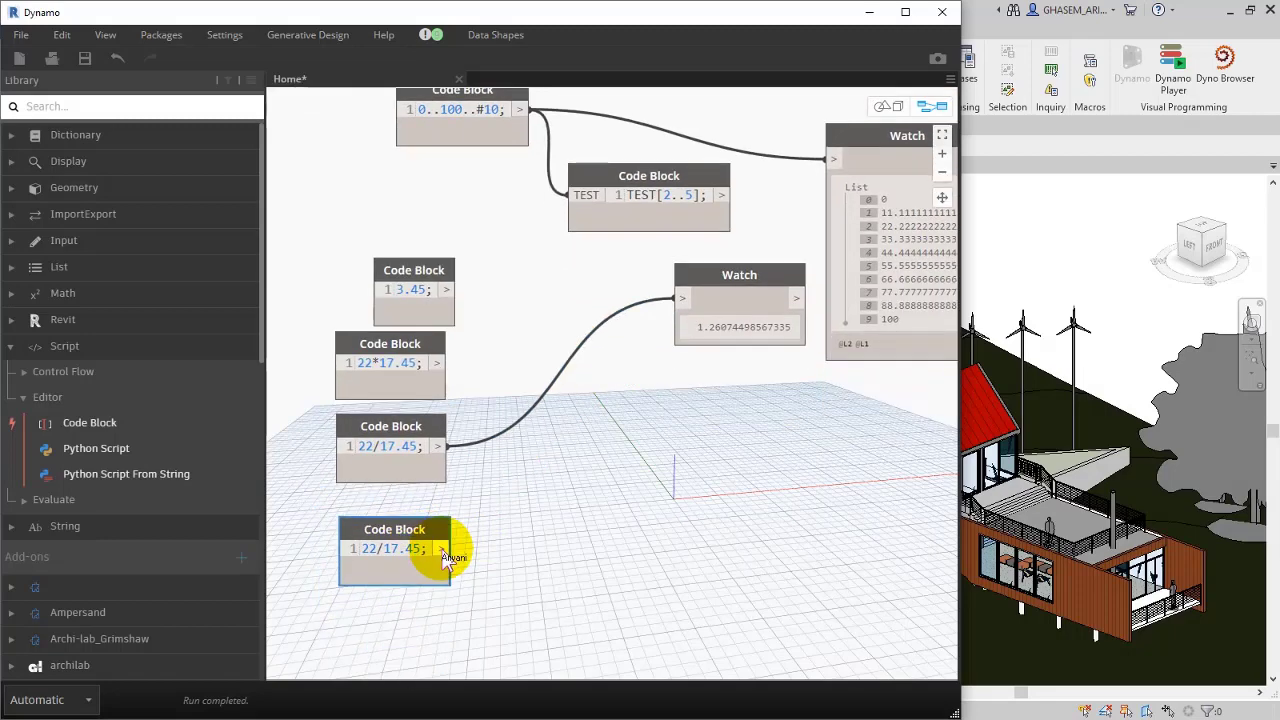
drag(444, 548, 684, 298)
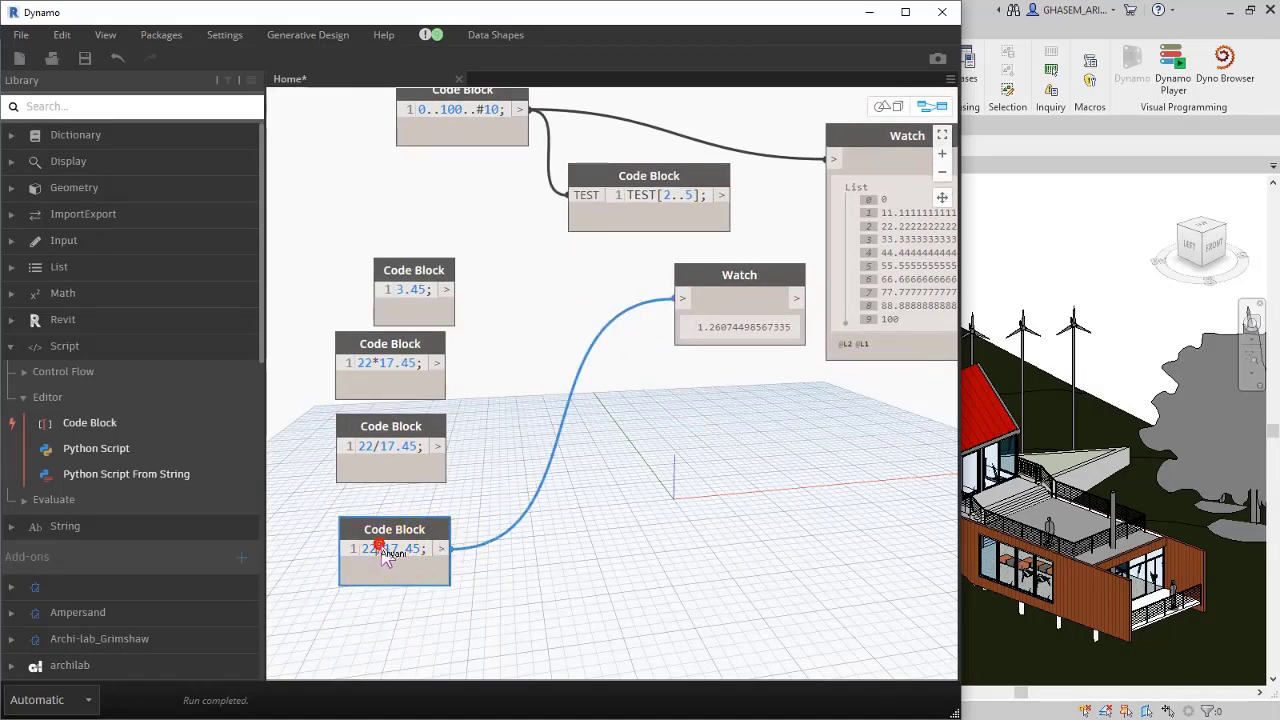